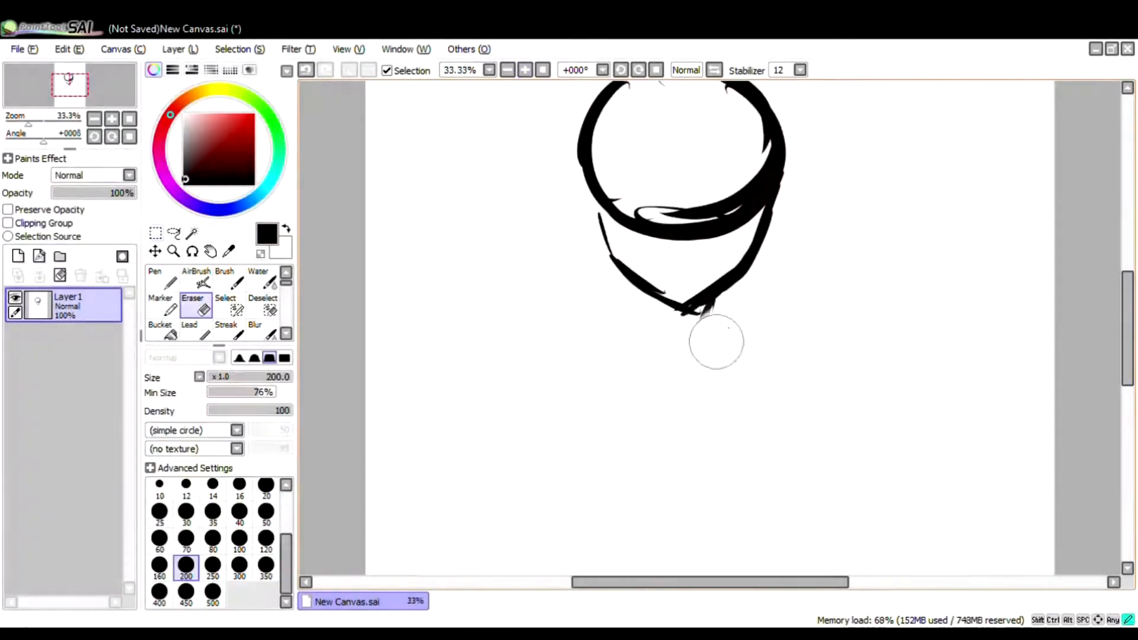
Sketch the rough head circle with center guideline, jaw, neck and shoulder lines on Layer 1
click(188, 308)
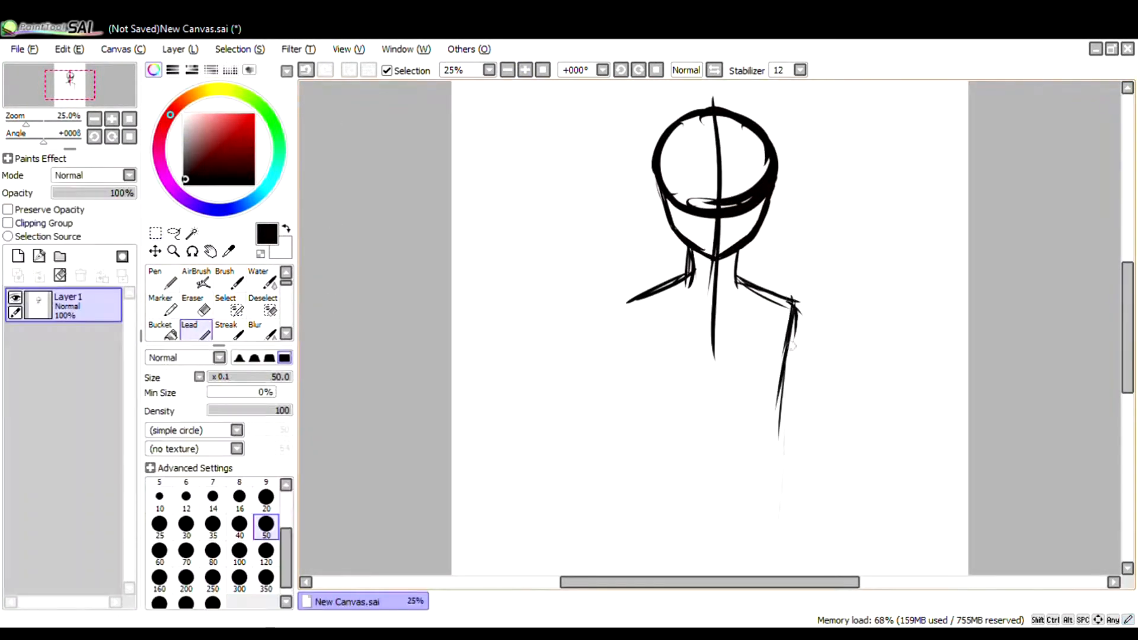
Fade Layer 1, then ink hair, raised hand and jacket on Layer2 and glasses on Layer3
click(155, 232)
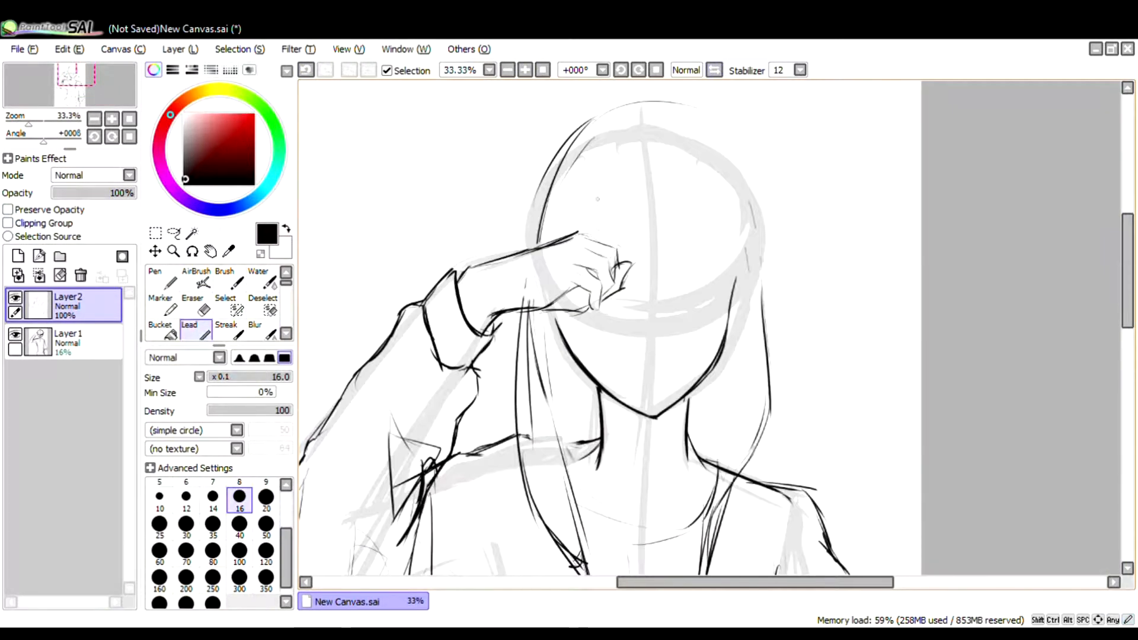
click(505, 70)
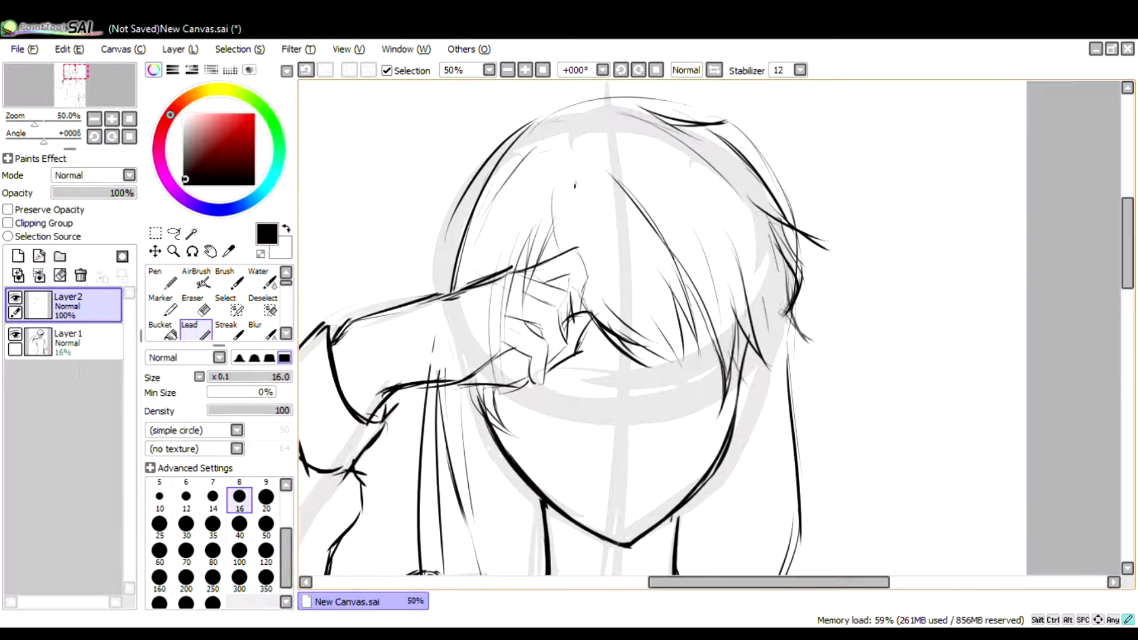
click(525, 70)
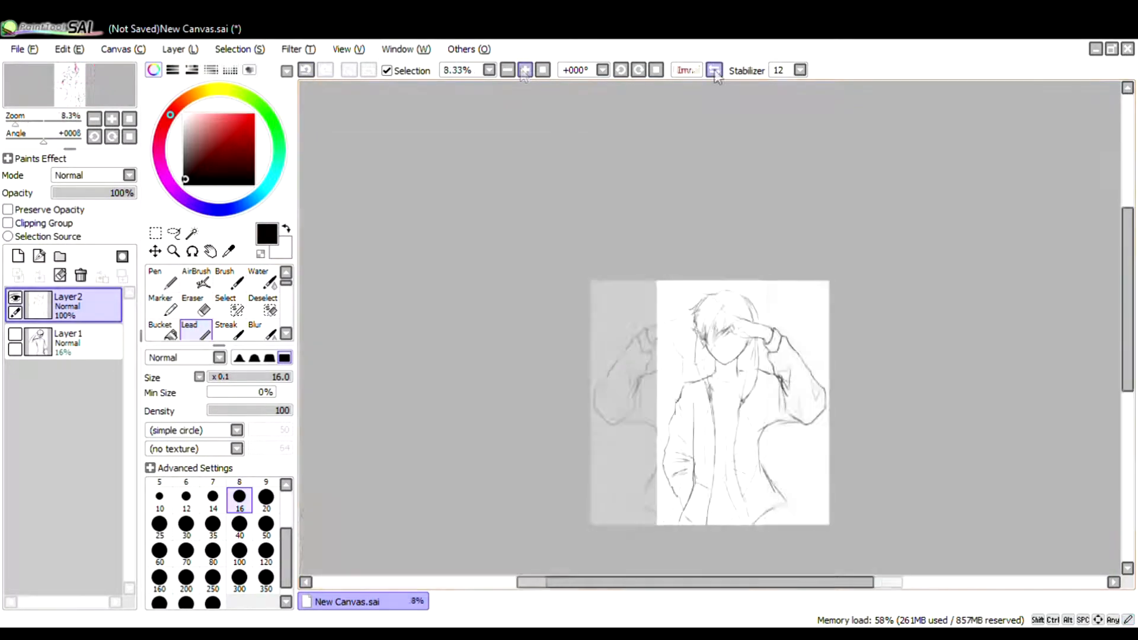
click(508, 70)
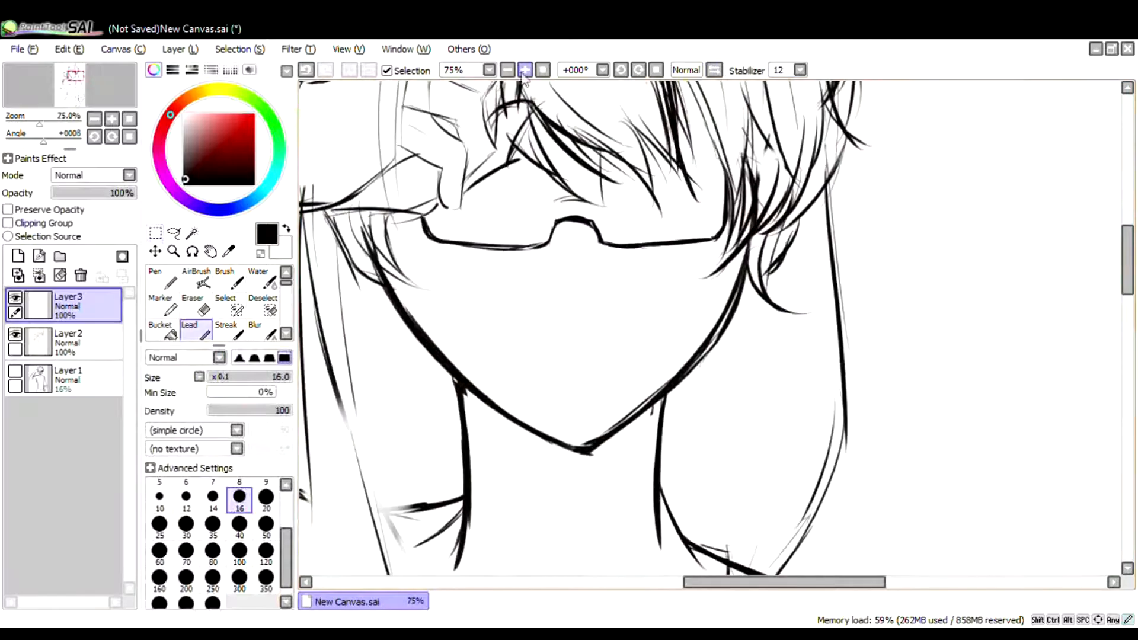
Paint soft grey shadows on the jacket sleeves and front on Layer7 with Lead and Streak
click(507, 70)
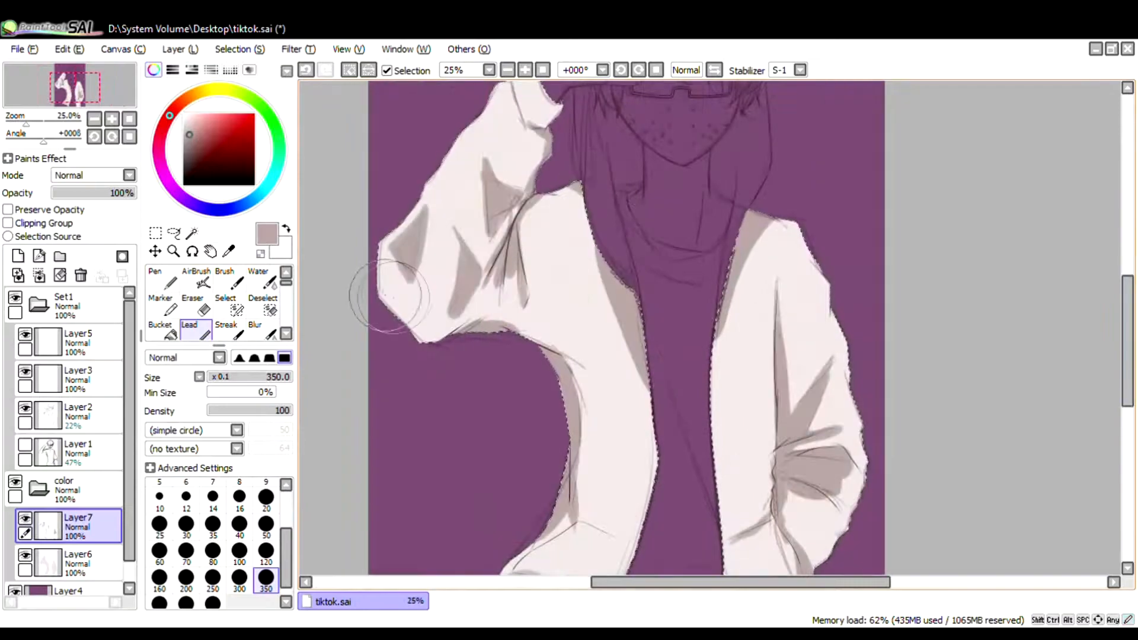
click(226, 324)
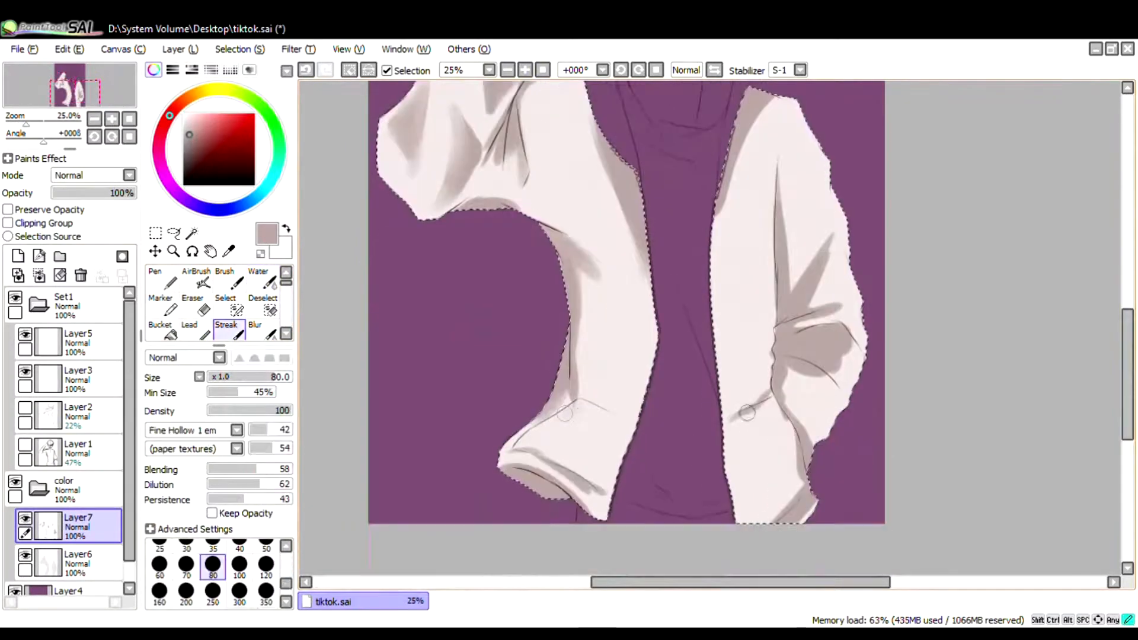